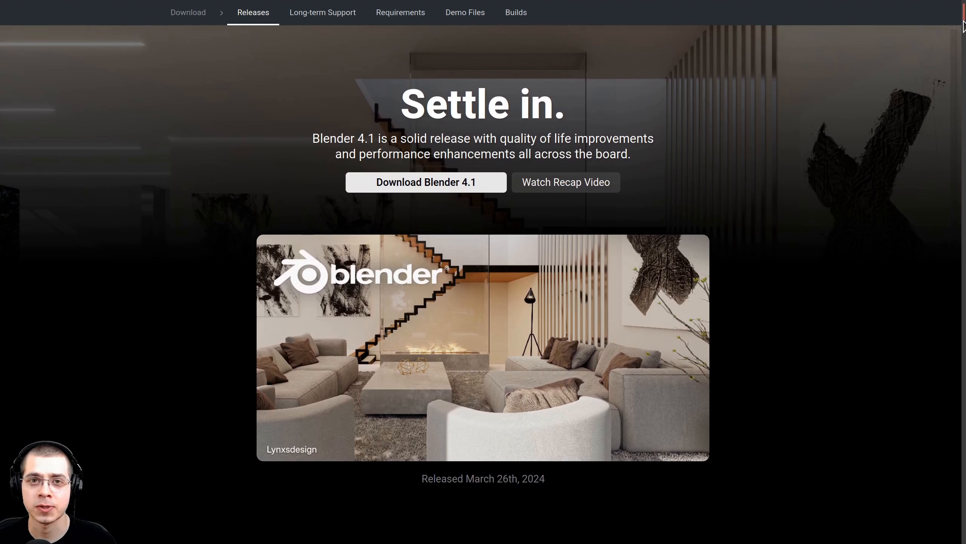
# Scroll down past the rusty metal scene to the side-by-side Blender 4.0 and 4.1 sphere setup.
pyautogui.scroll(-3)
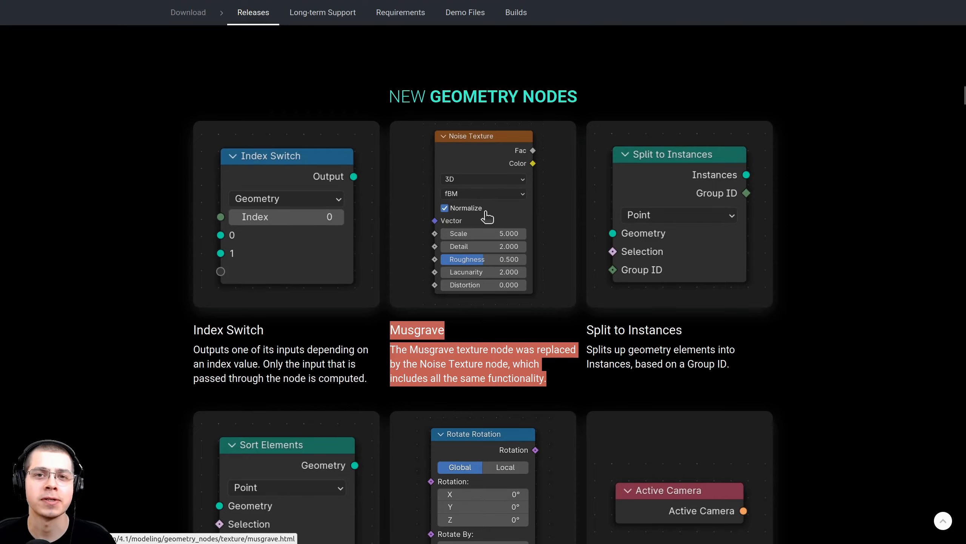
pyautogui.scroll(-3)
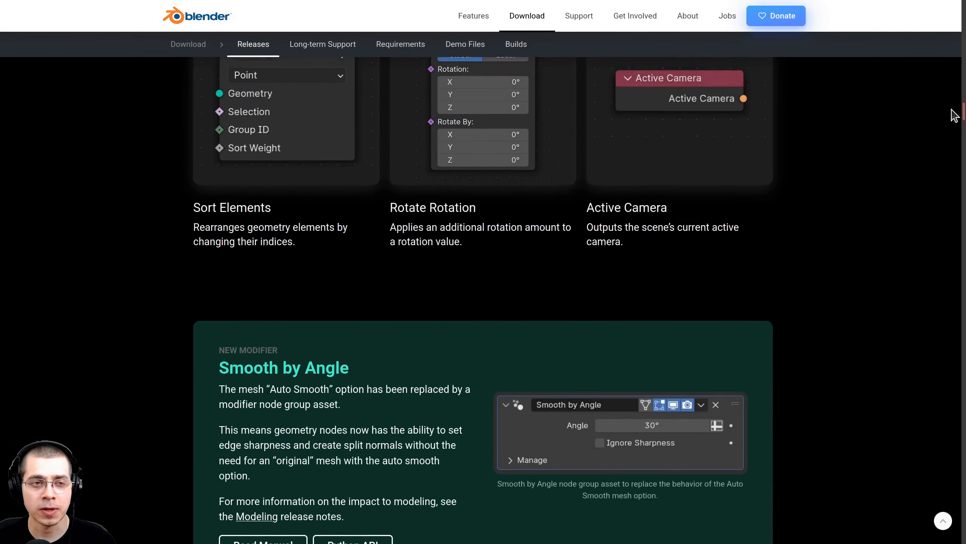
pyautogui.scroll(-3)
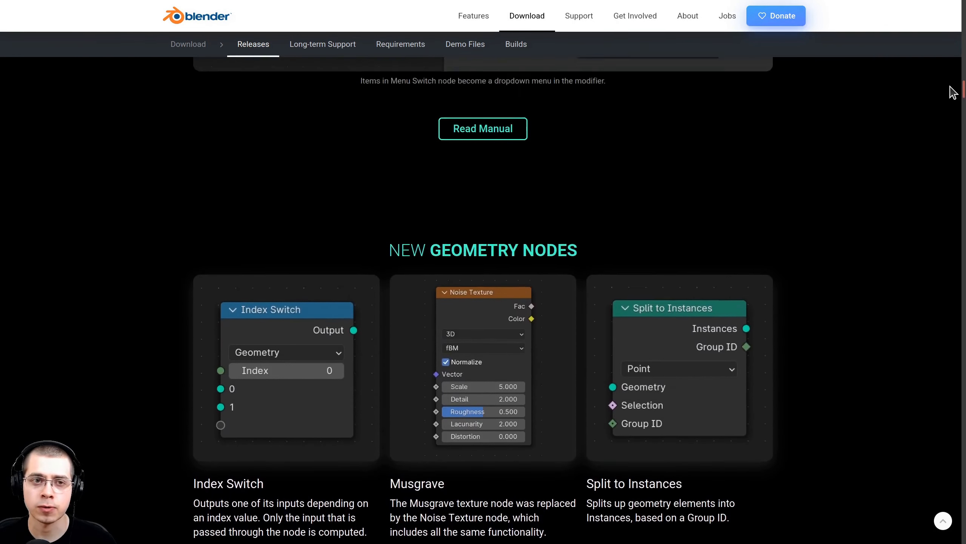
pyautogui.scroll(-3)
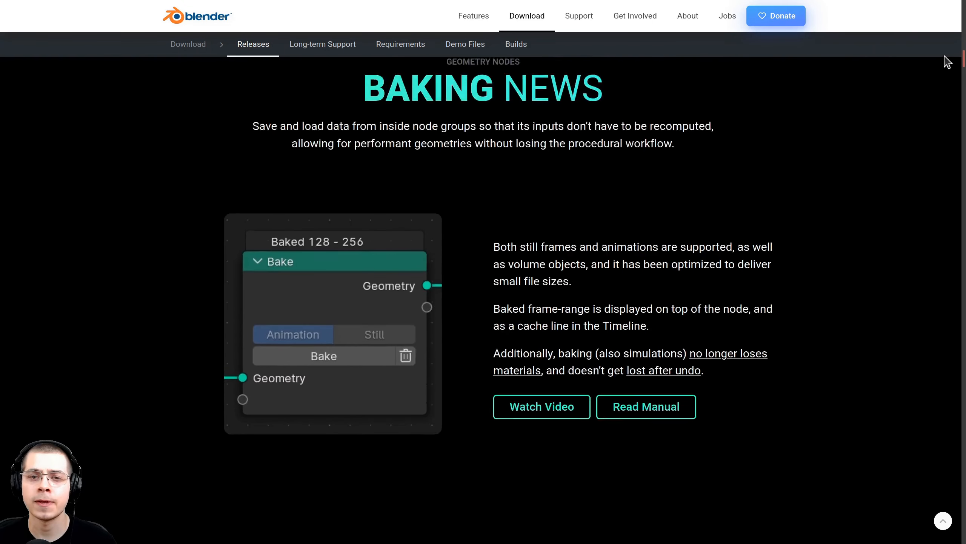
pyautogui.scroll(-3)
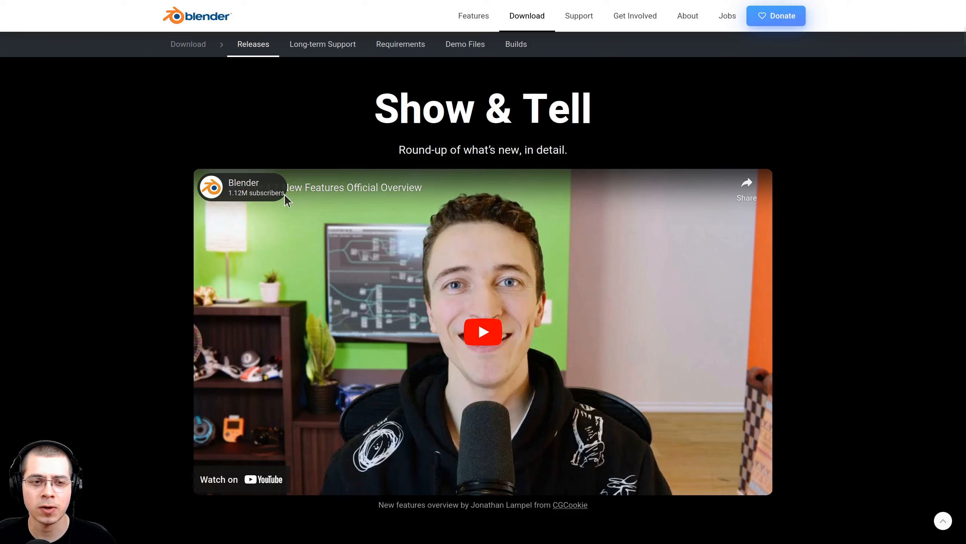
pyautogui.scroll(-3)
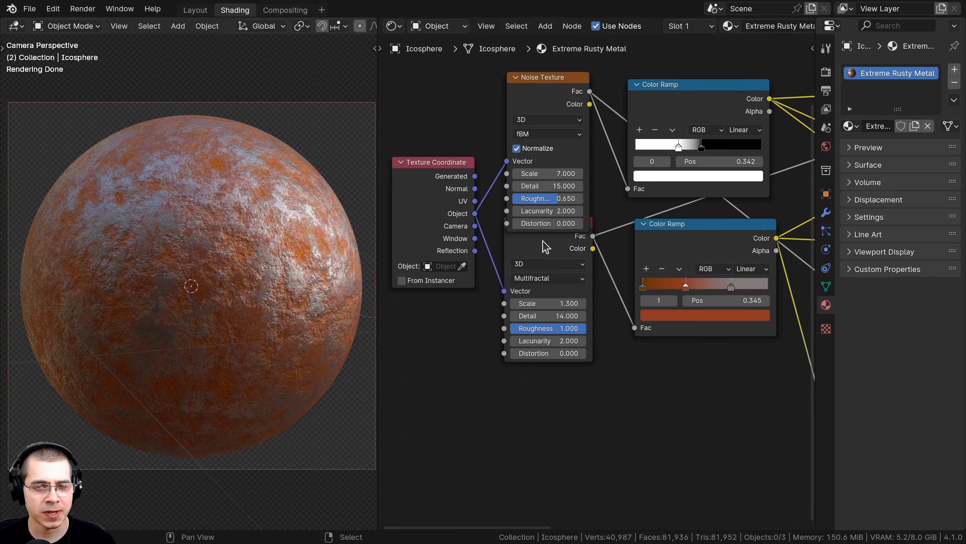
pyautogui.moveTo(407, 183)
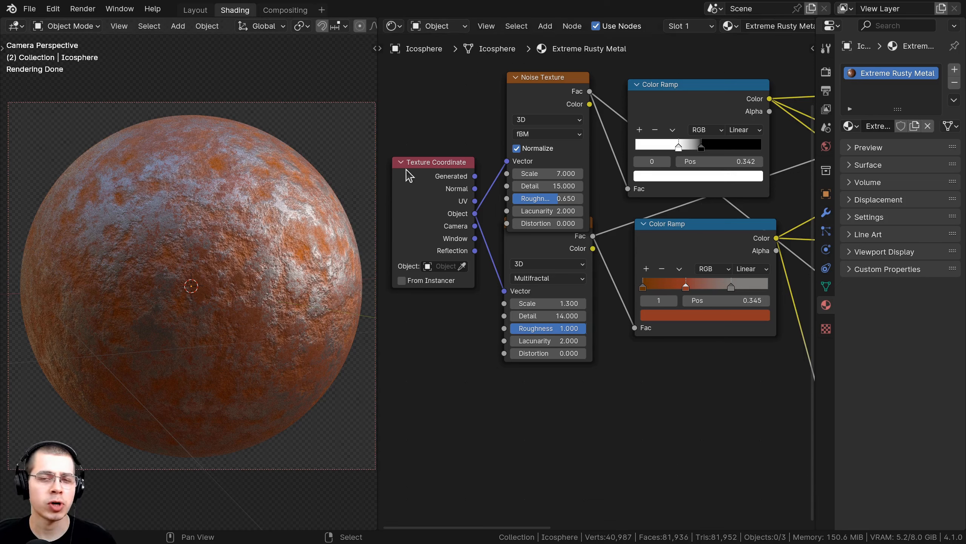
pyautogui.moveTo(537, 256)
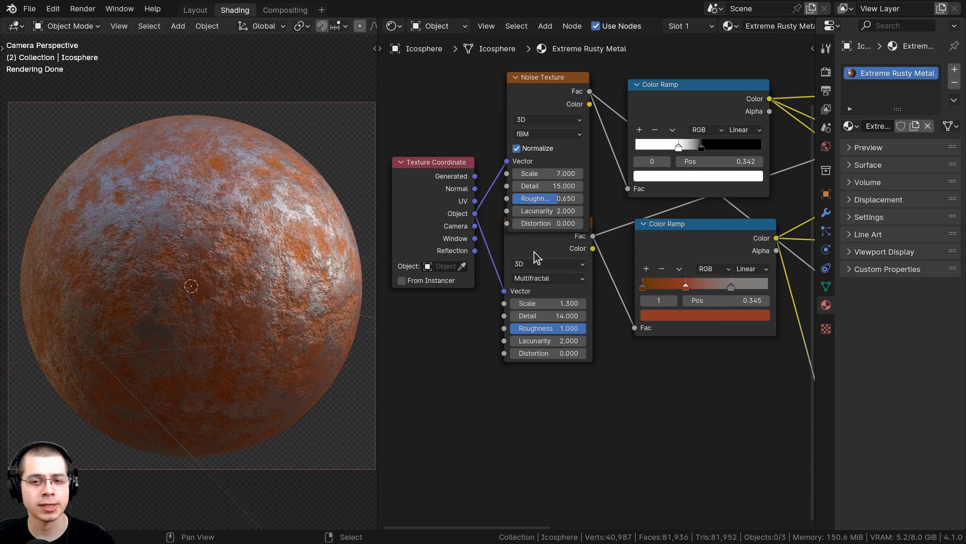
pyautogui.moveTo(511, 306)
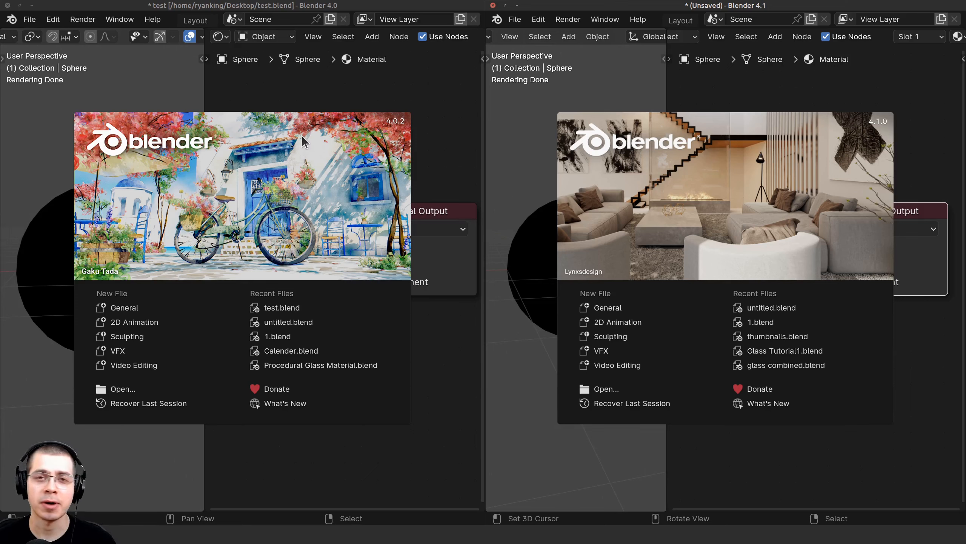
pyautogui.moveTo(353, 88)
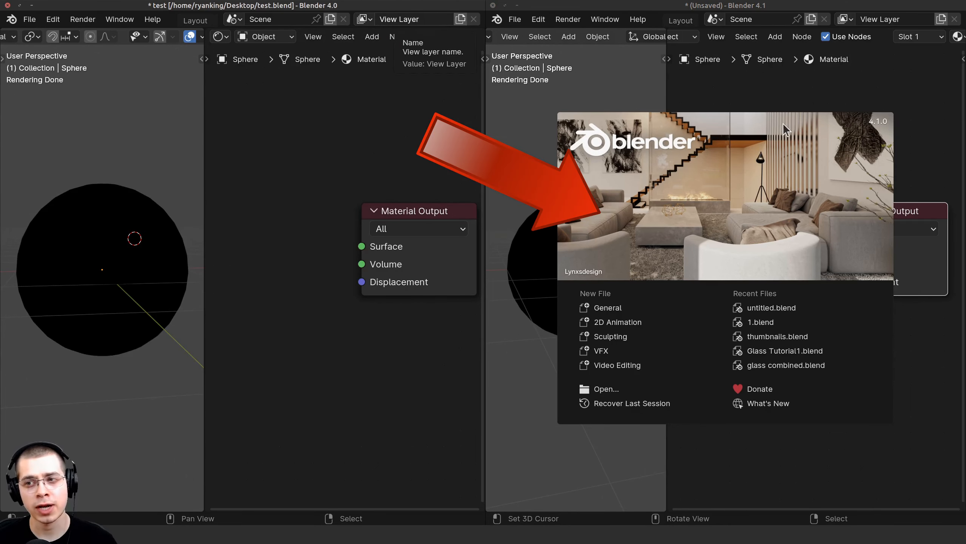
pyautogui.moveTo(880, 136)
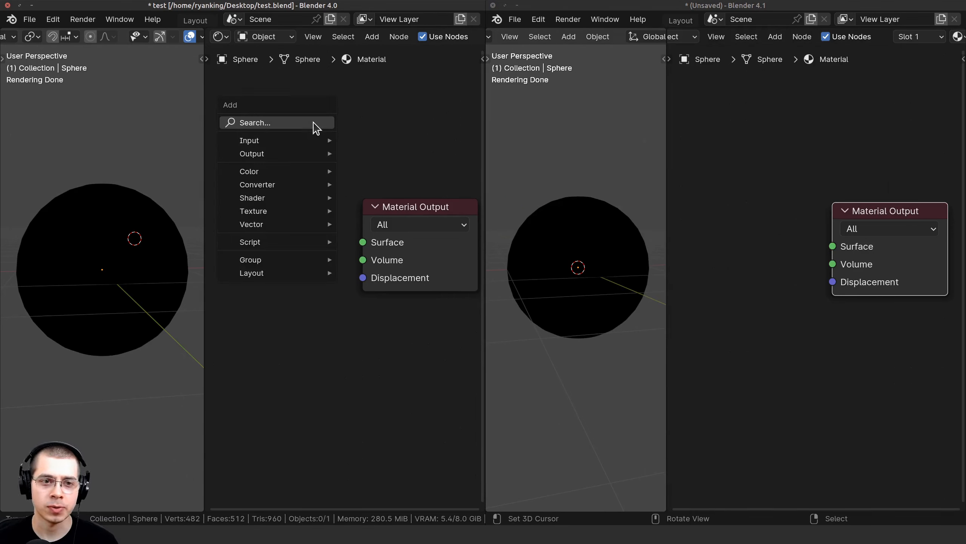
# Add a Musgrave Texture node in Blender 4.0 and a Noise Texture node in 4.1.
pyautogui.write('mus')
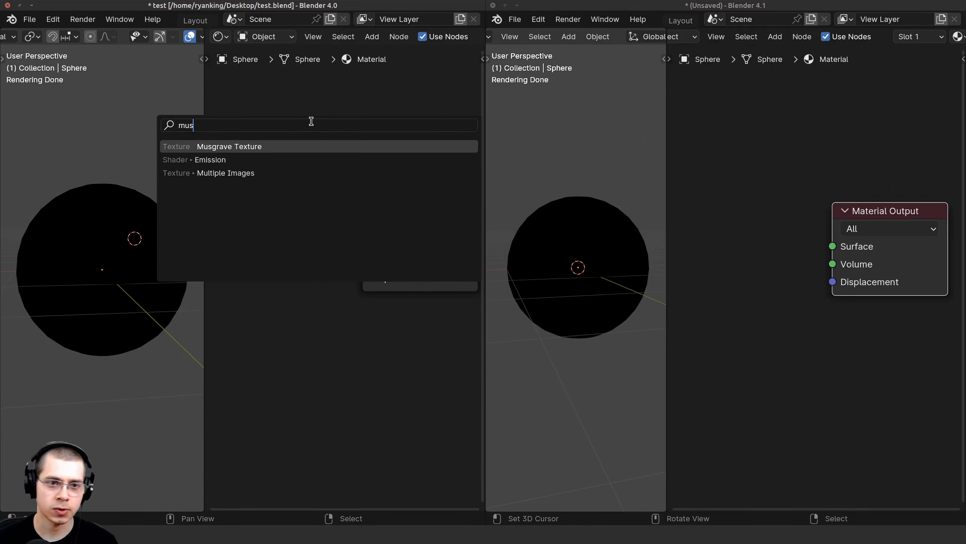
pyautogui.click(229, 146)
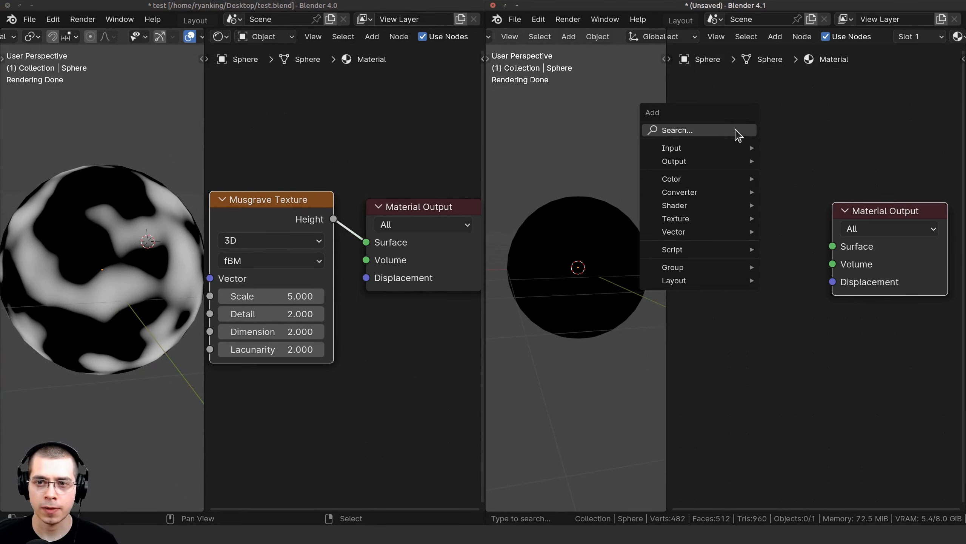
pyautogui.write('mus')
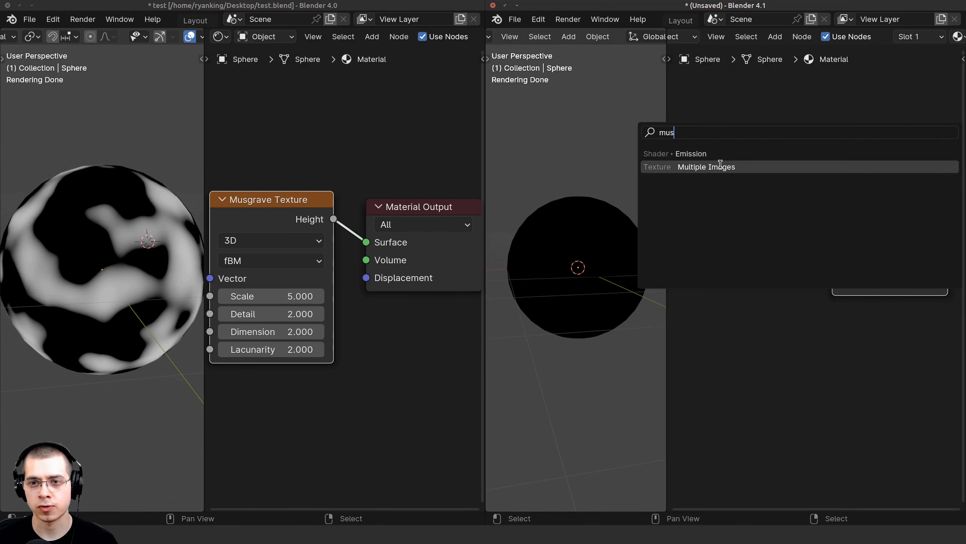
pyautogui.write('nois')
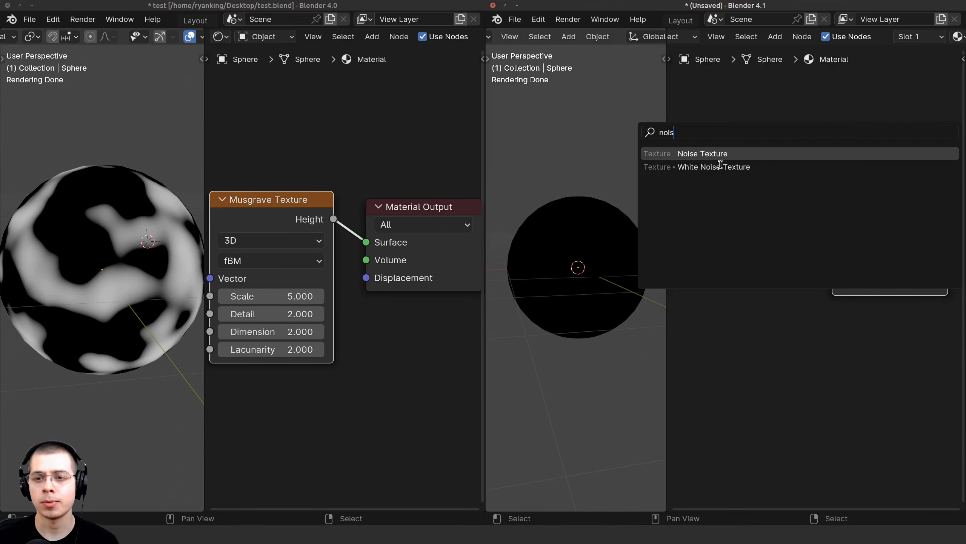
pyautogui.click(702, 154)
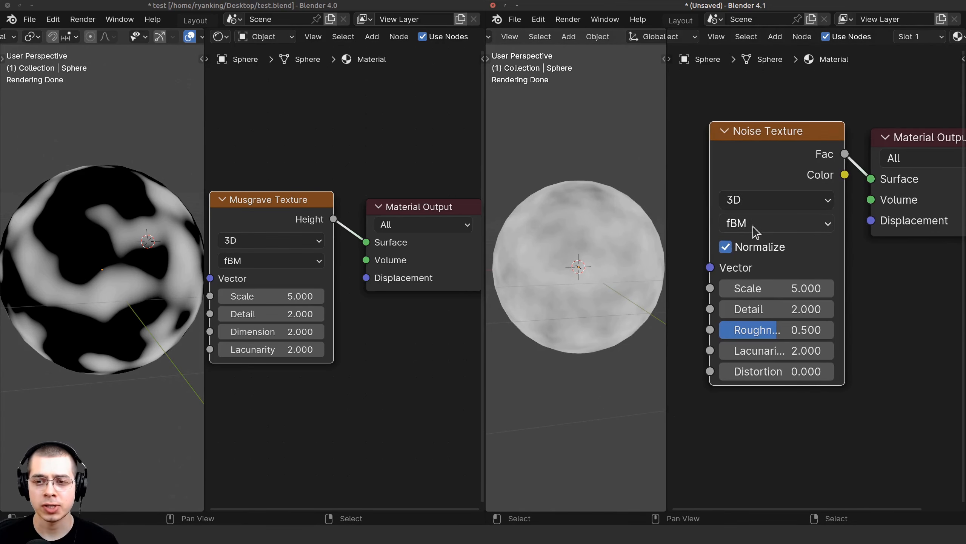
# Change the 4.1 Noise Texture type from fBM to Hetero Terrain.
pyautogui.click(776, 223)
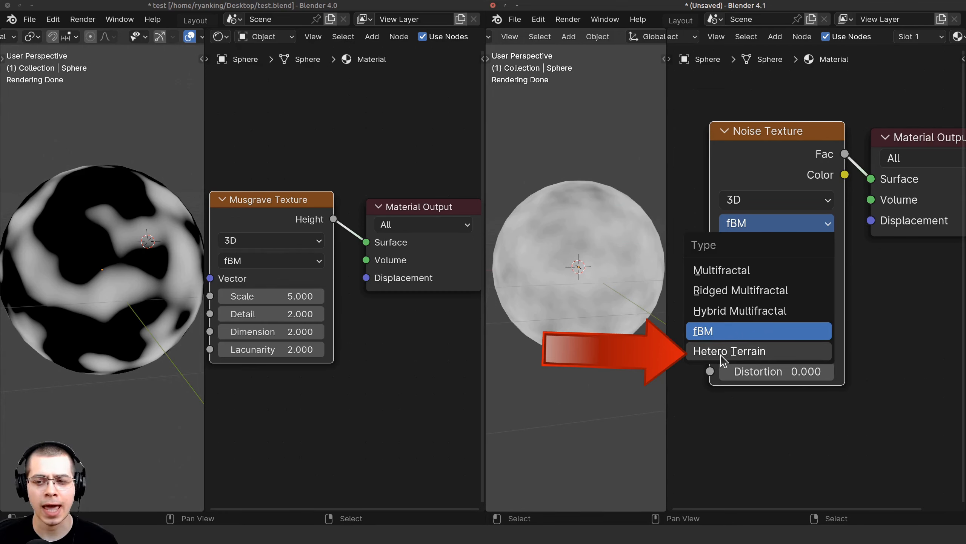
pyautogui.click(730, 351)
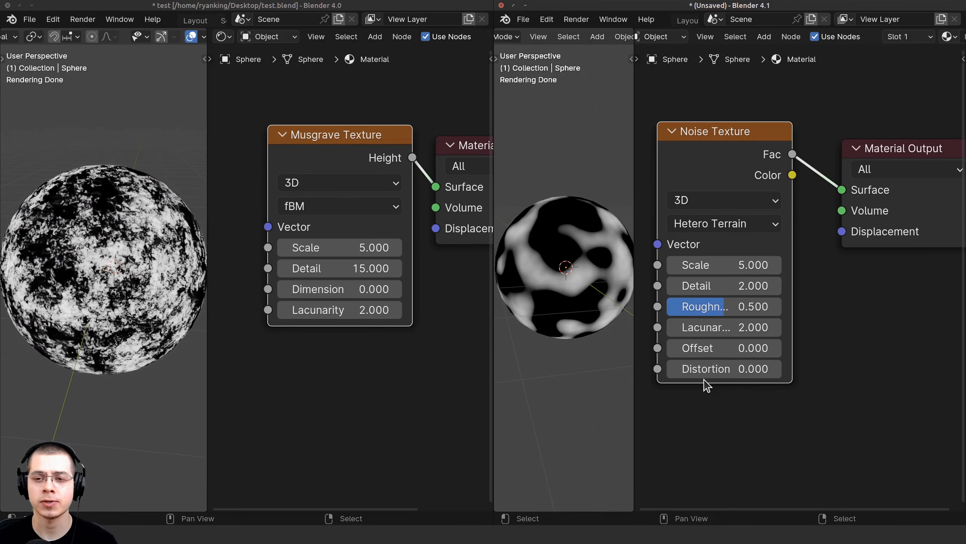
# Switch the 4.1 Noise Texture back to fBM and uncheck Normalize.
pyautogui.click(724, 223)
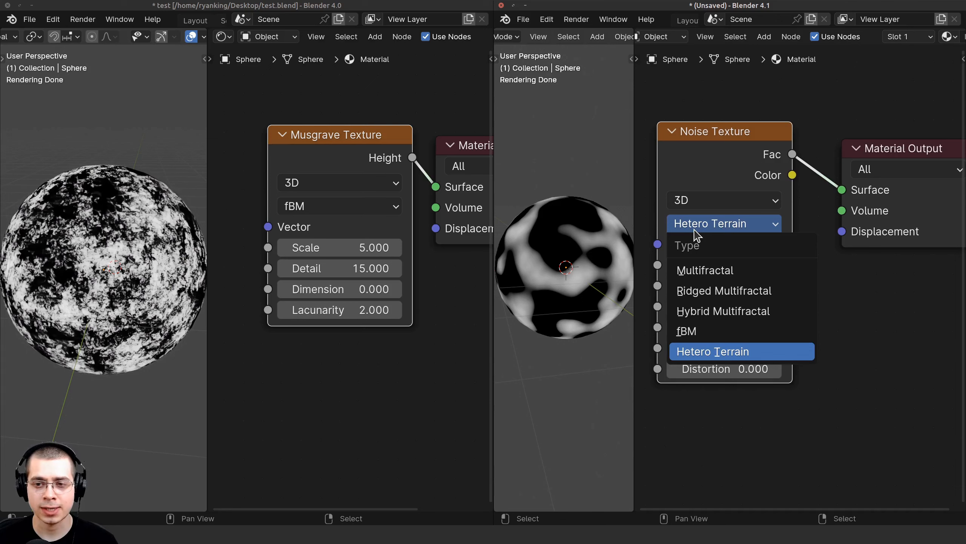
pyautogui.click(687, 331)
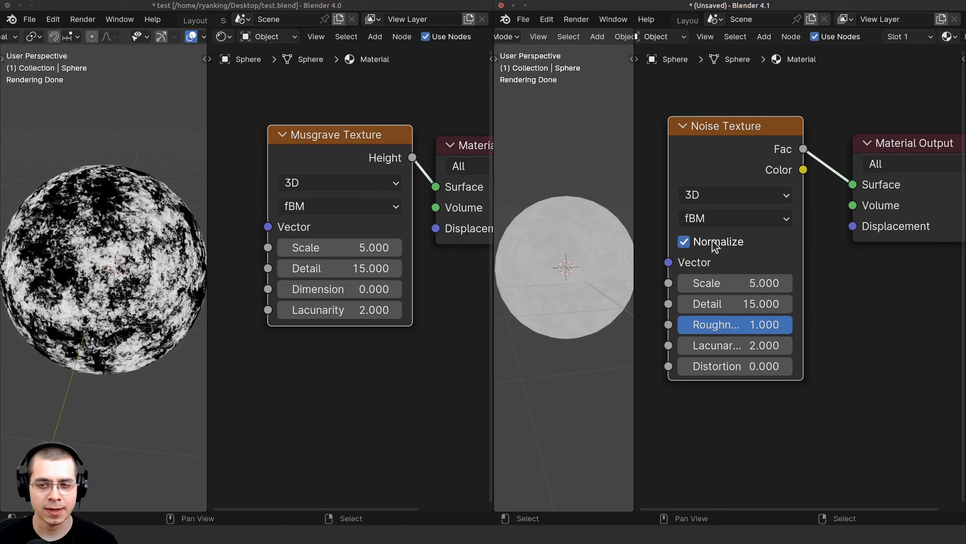
pyautogui.click(684, 242)
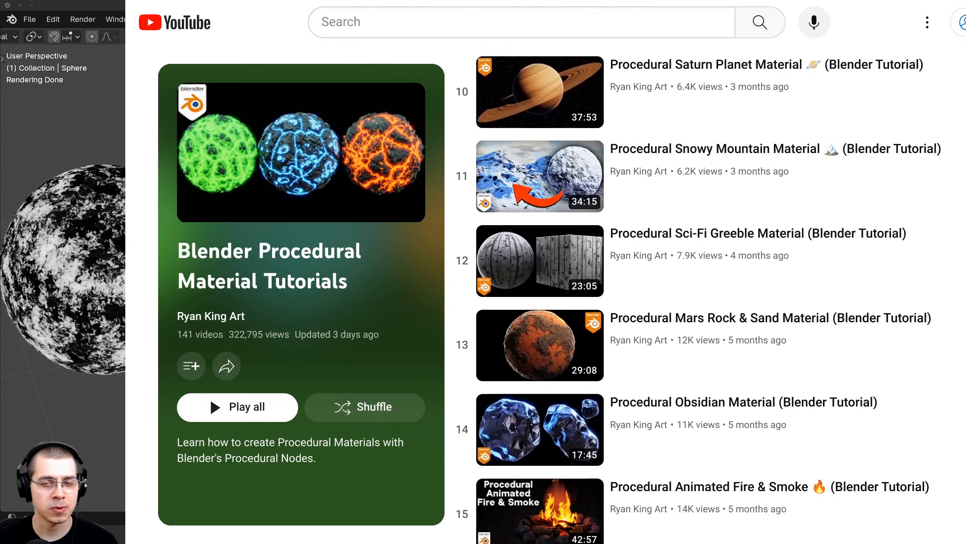
# Scroll through the videos in the Blender Procedural Material Tutorials playlist.
pyautogui.scroll(-3)
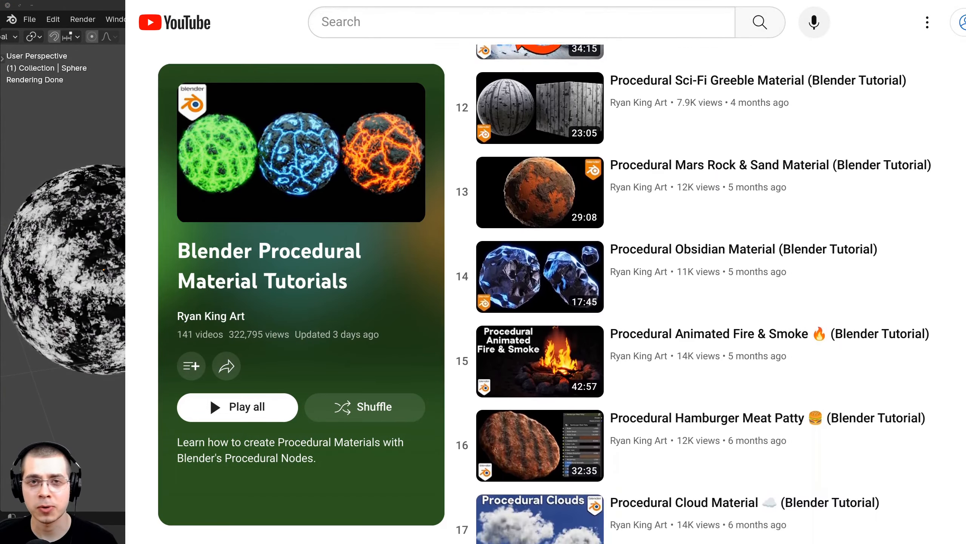
pyautogui.scroll(-3)
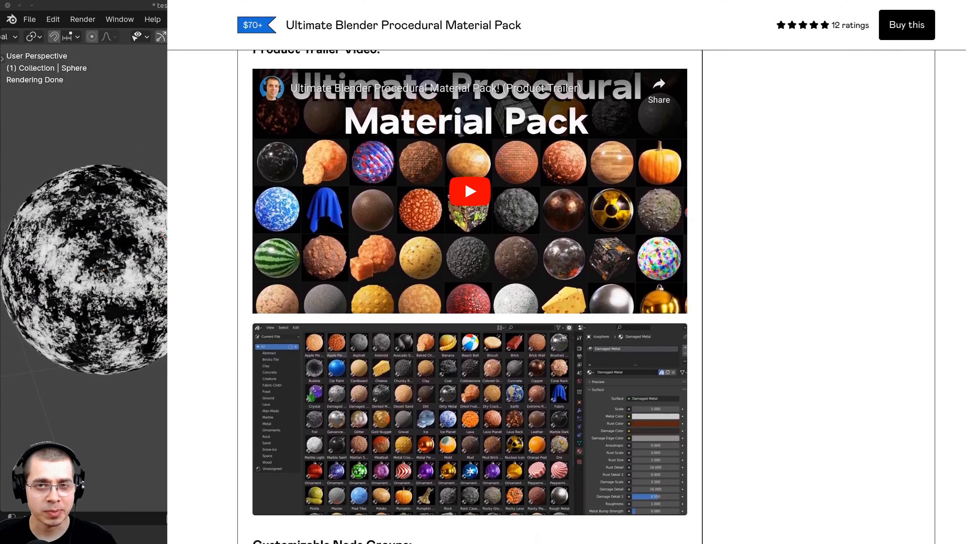
# Scroll through the Gumroad pack's trailer and node group screenshots, then return to the playlist.
pyautogui.scroll(-3)
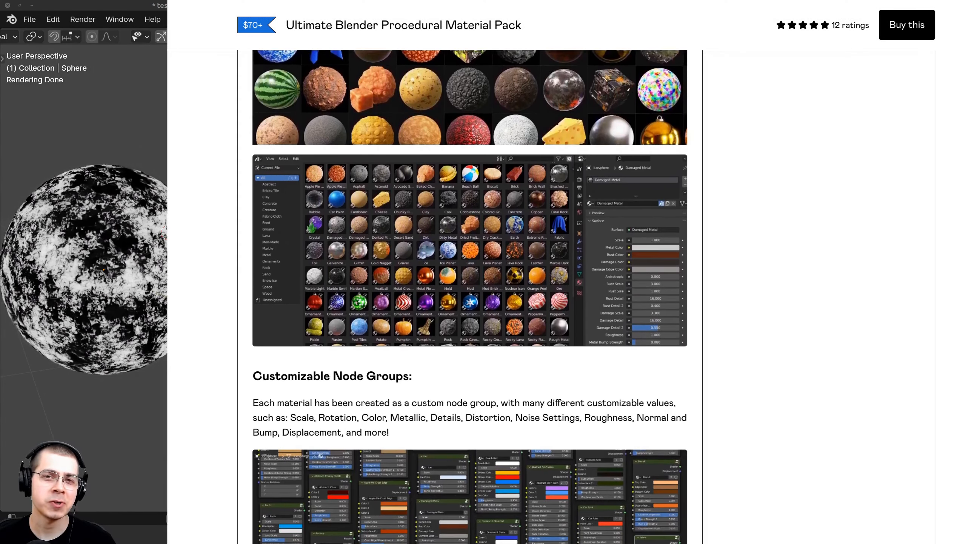
pyautogui.scroll(-3)
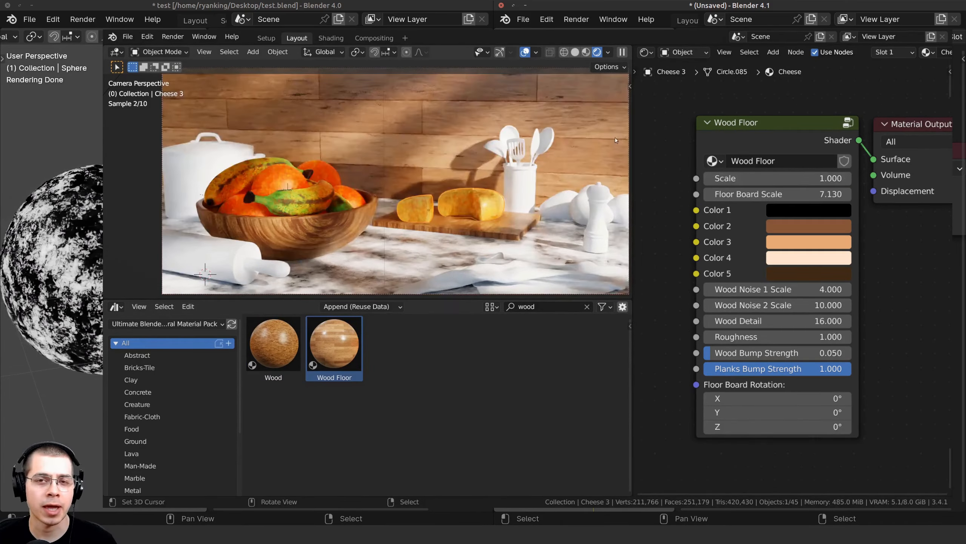
pyautogui.click(131, 380)
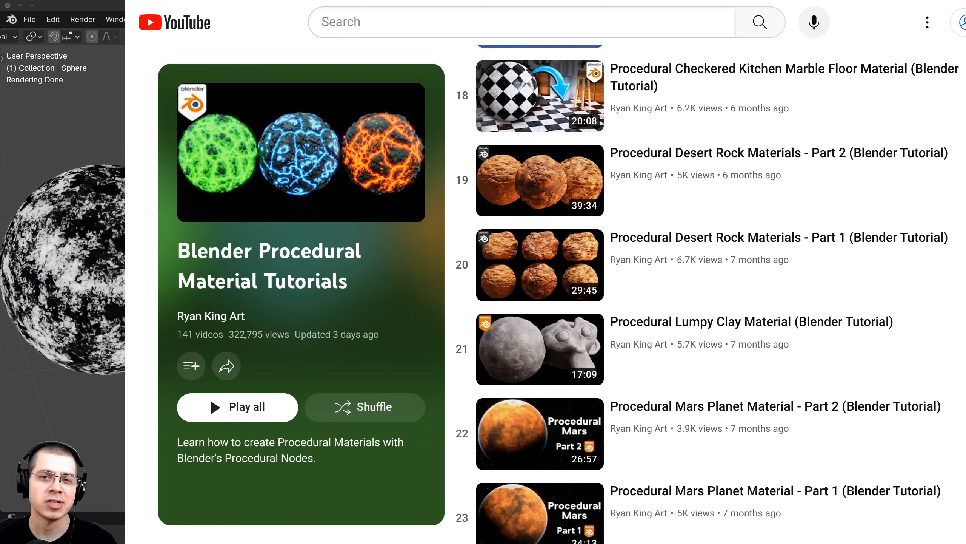
pyautogui.scroll(-3)
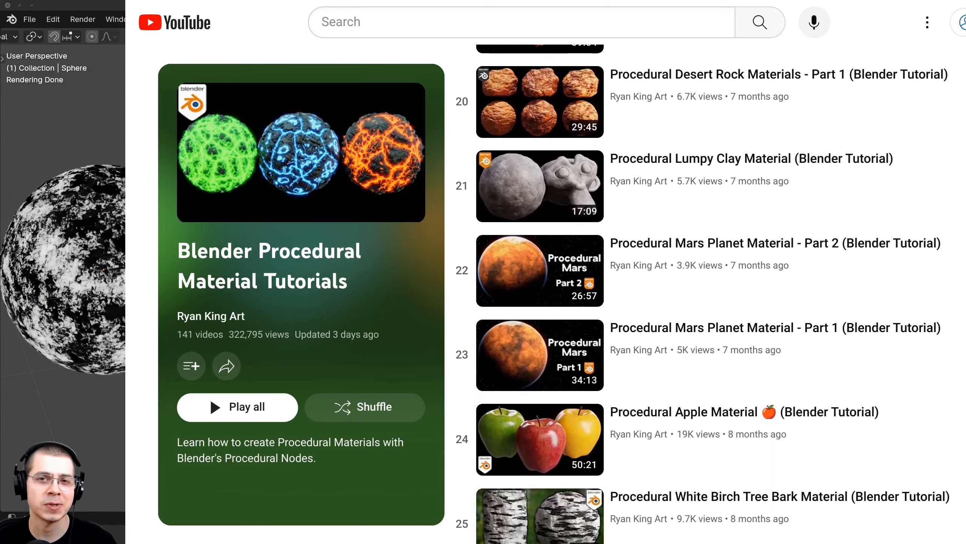
pyautogui.scroll(-3)
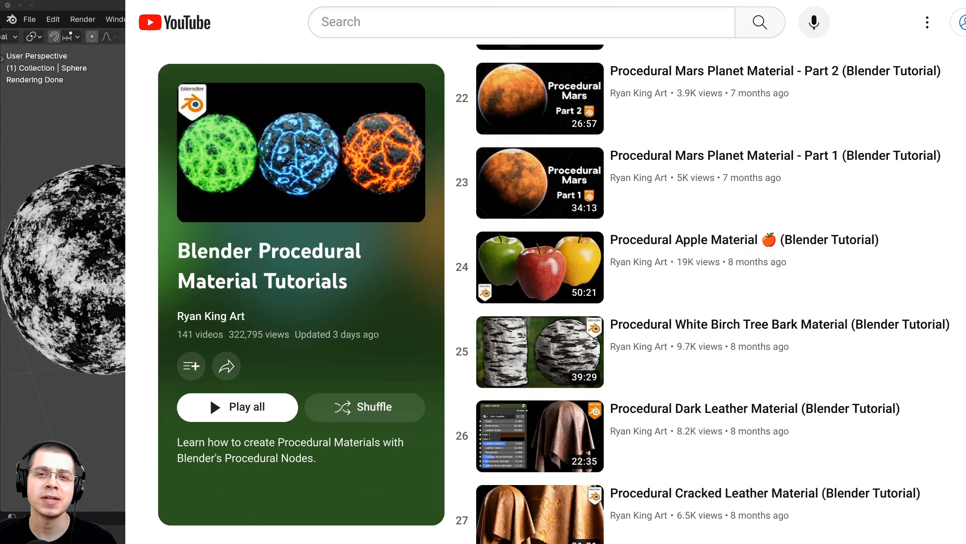
pyautogui.scroll(-3)
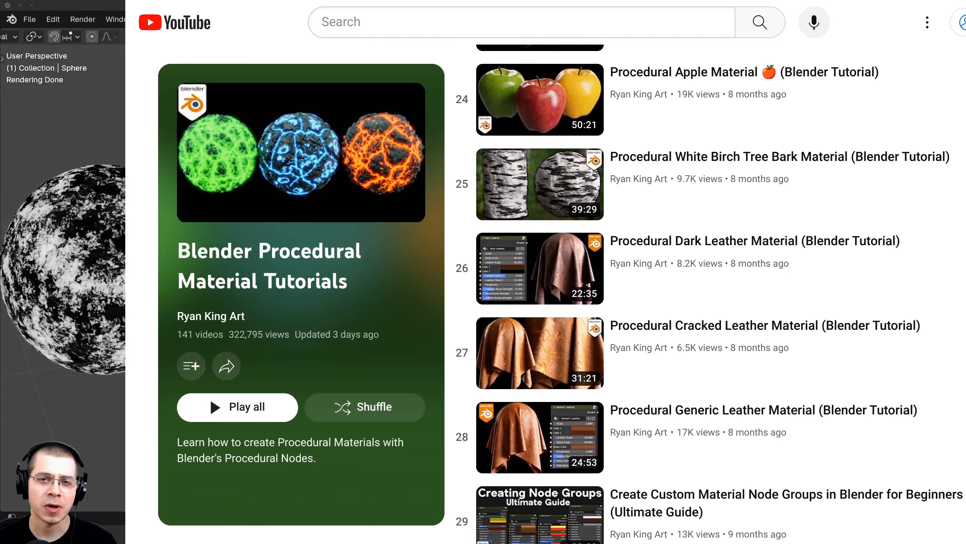
pyautogui.scroll(-3)
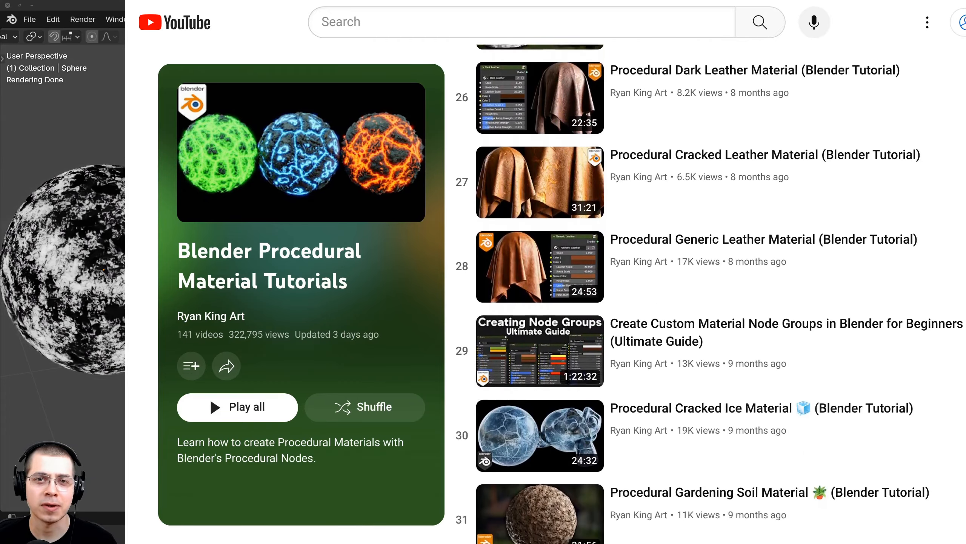